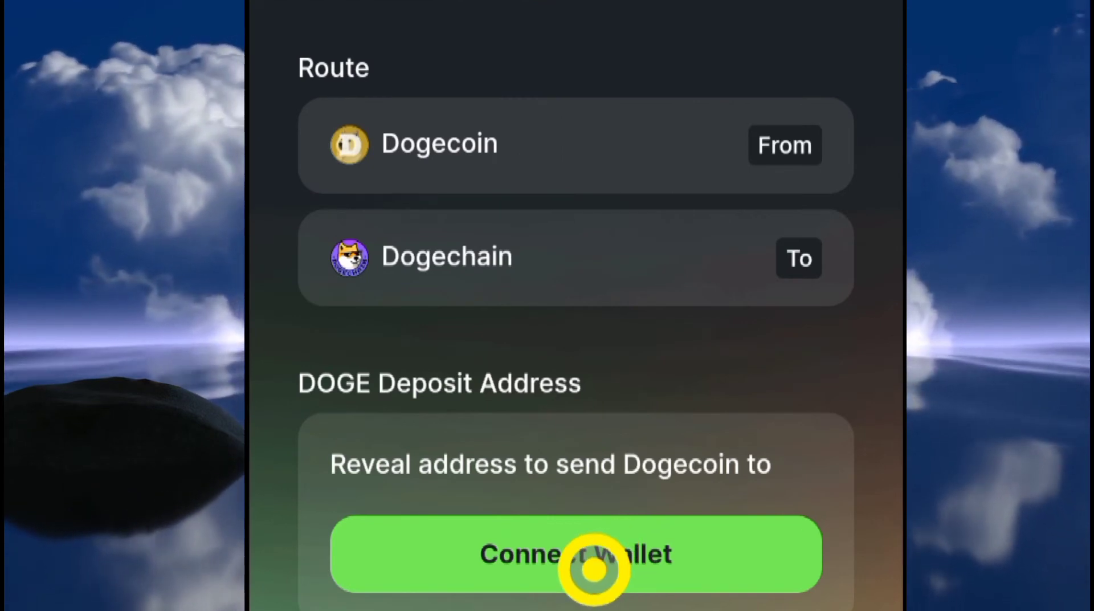
Connect the Brigxel biz MetaMask account to bridge.dogechain.dog via Connect Wallet.
left_click(593, 569)
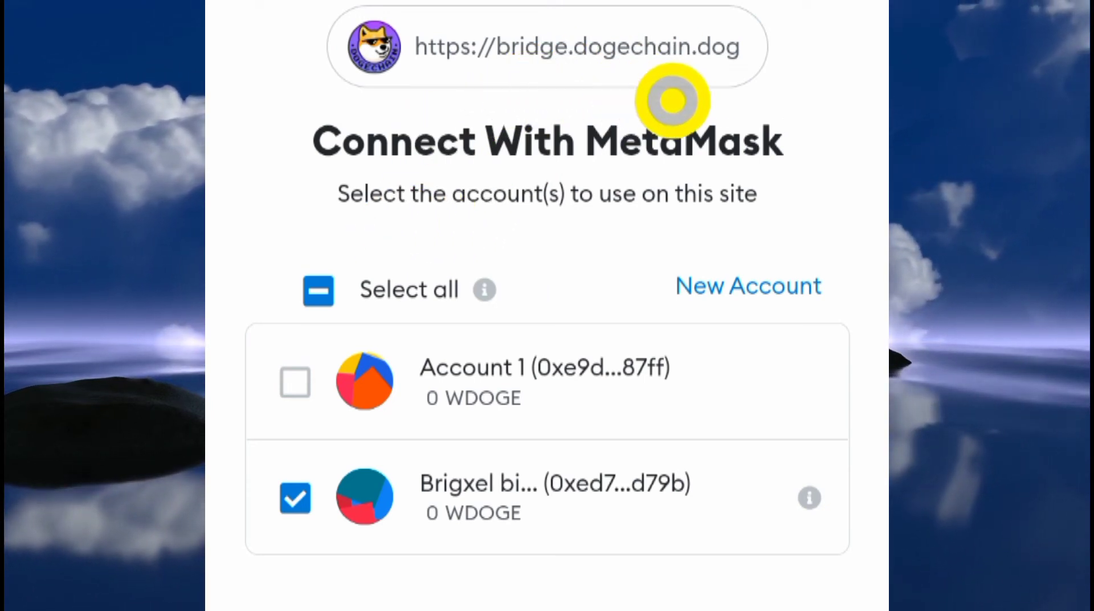
mouse_move(700, 193)
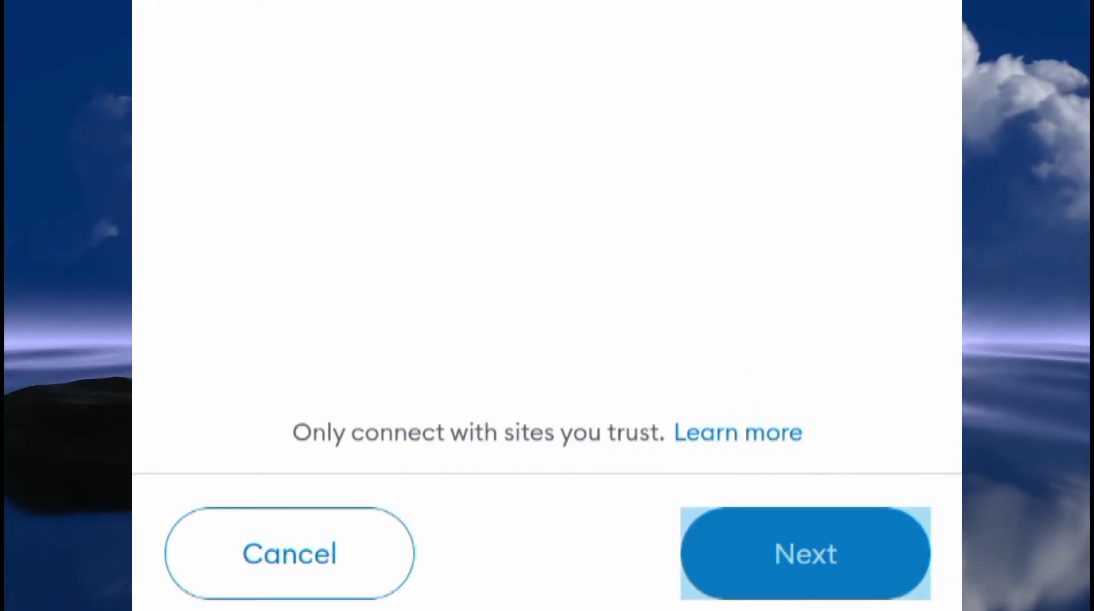
left_click(804, 555)
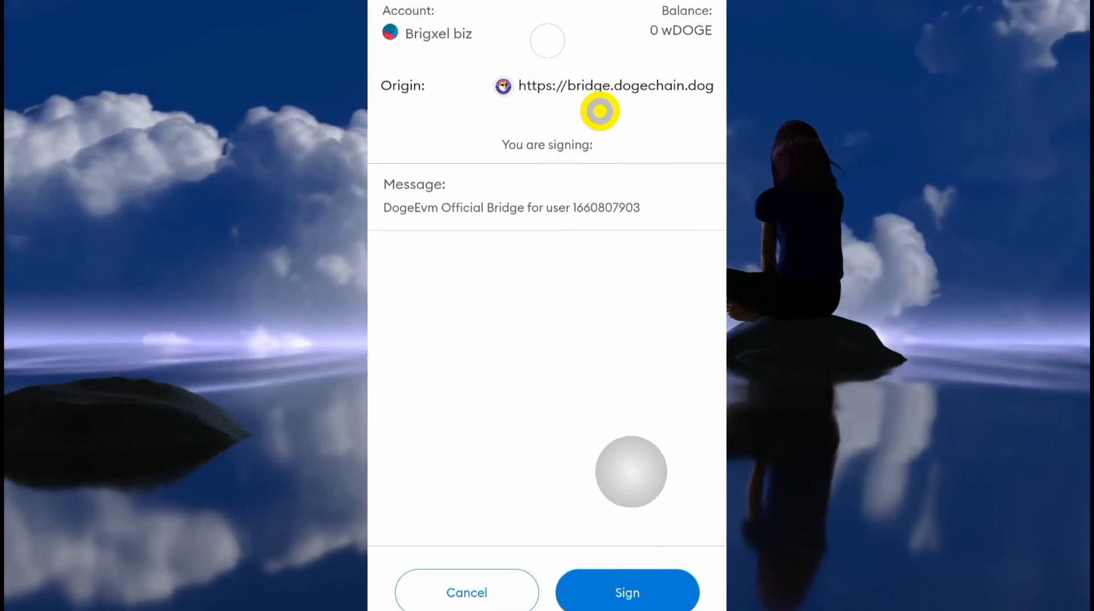
Sign the DogeEvm Official Bridge login message so the wallet shows as connected.
left_click(627, 608)
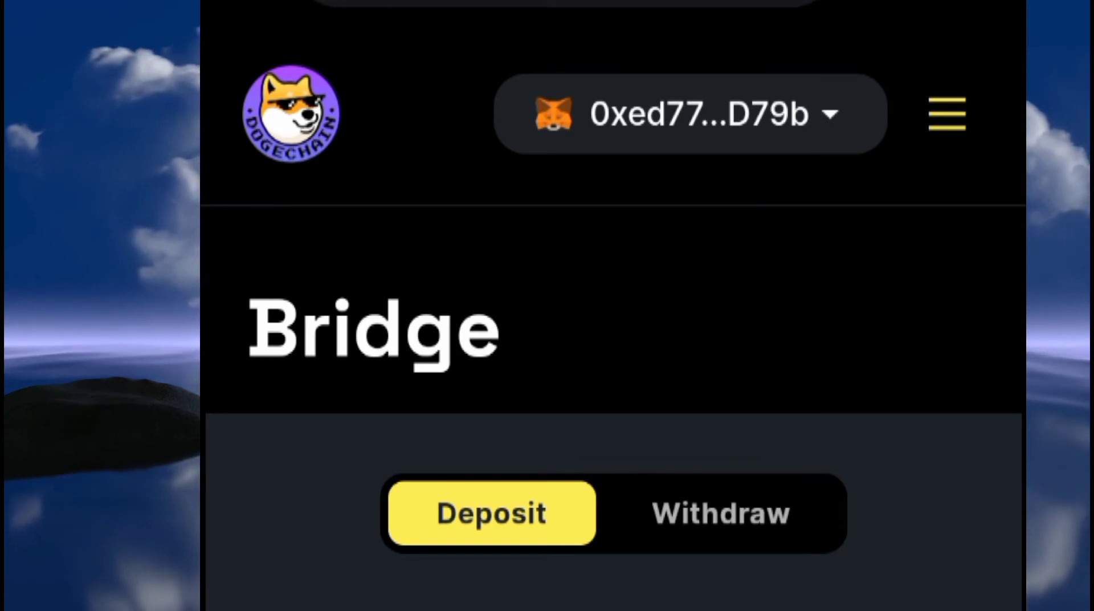
scroll("down", 3)
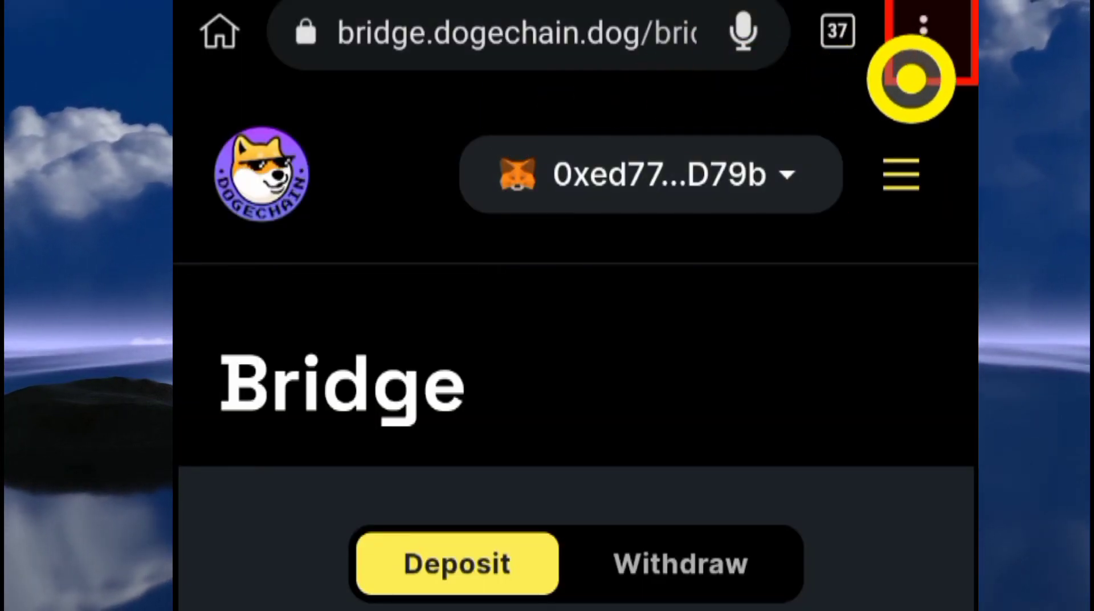
left_click(921, 21)
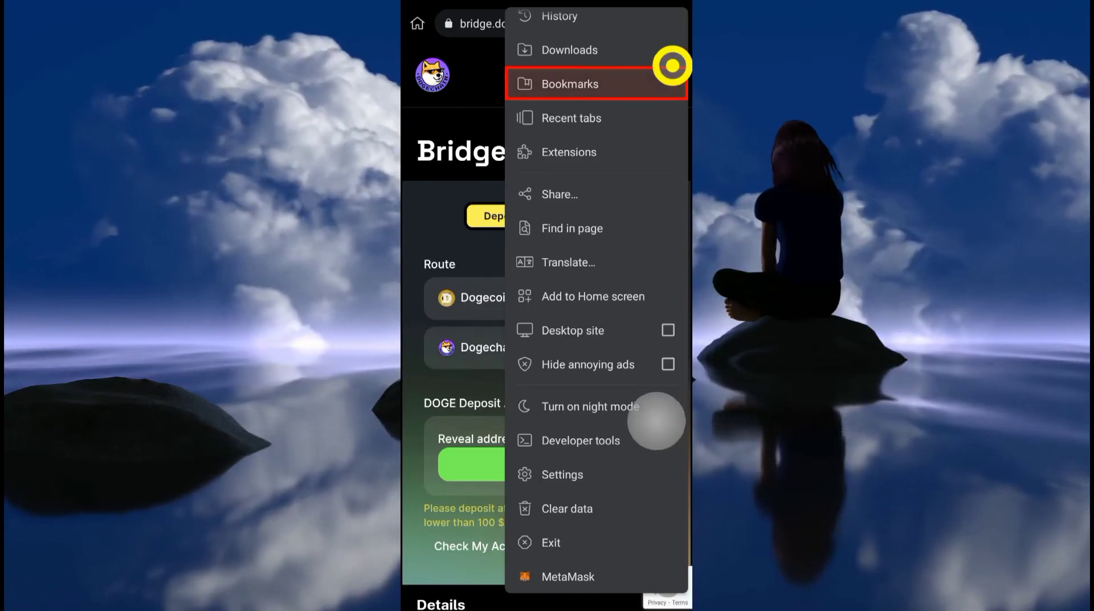
mouse_move(572, 475)
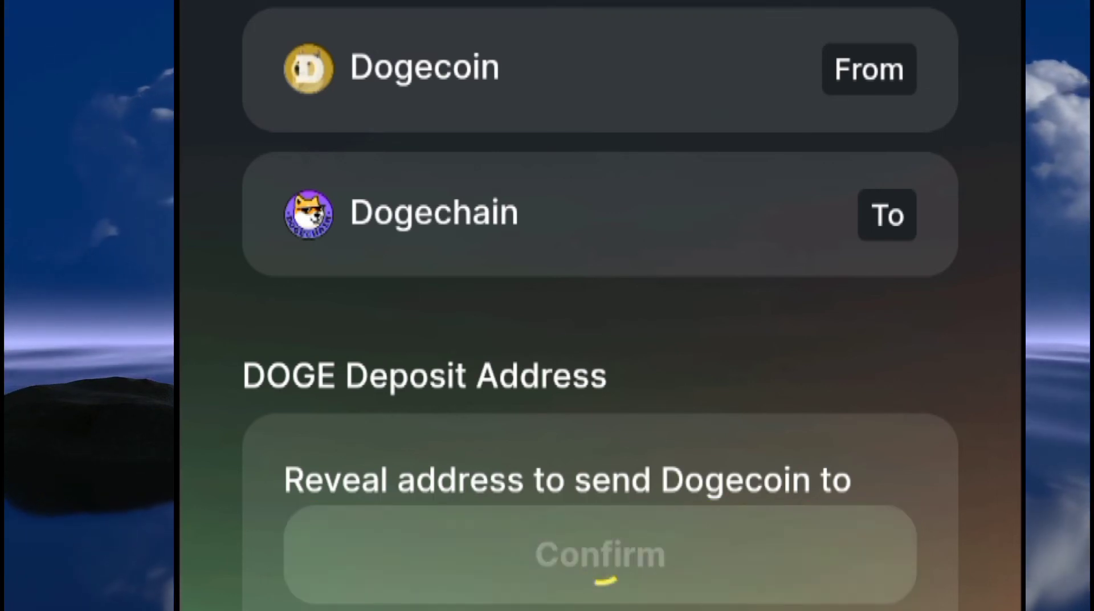
Confirm to reveal the DOGE deposit address with its 100 DOGE minimum notice.
left_click(602, 559)
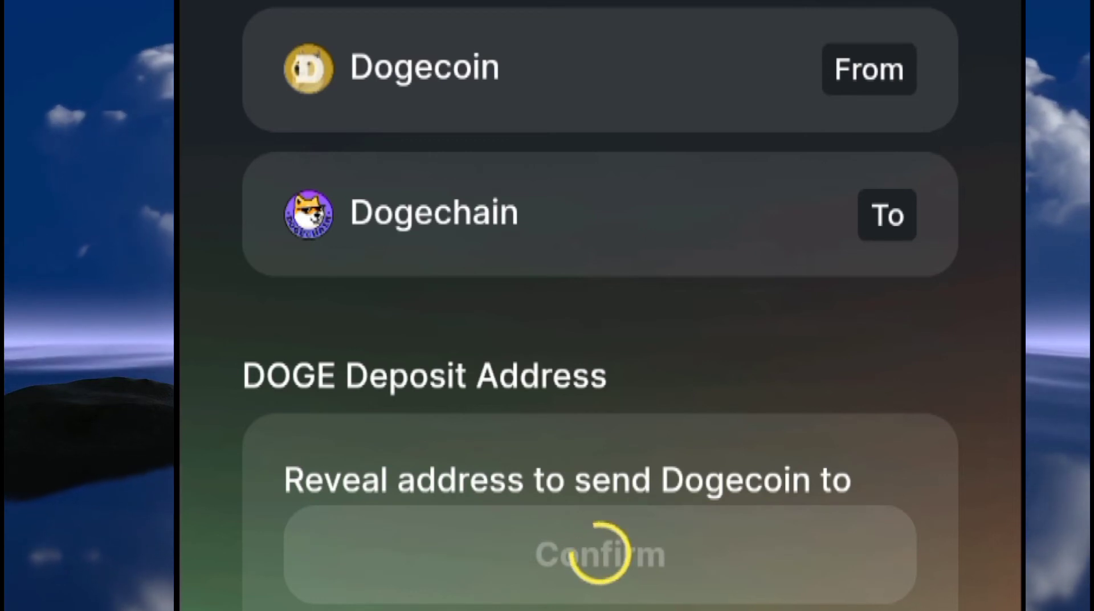
left_click(600, 554)
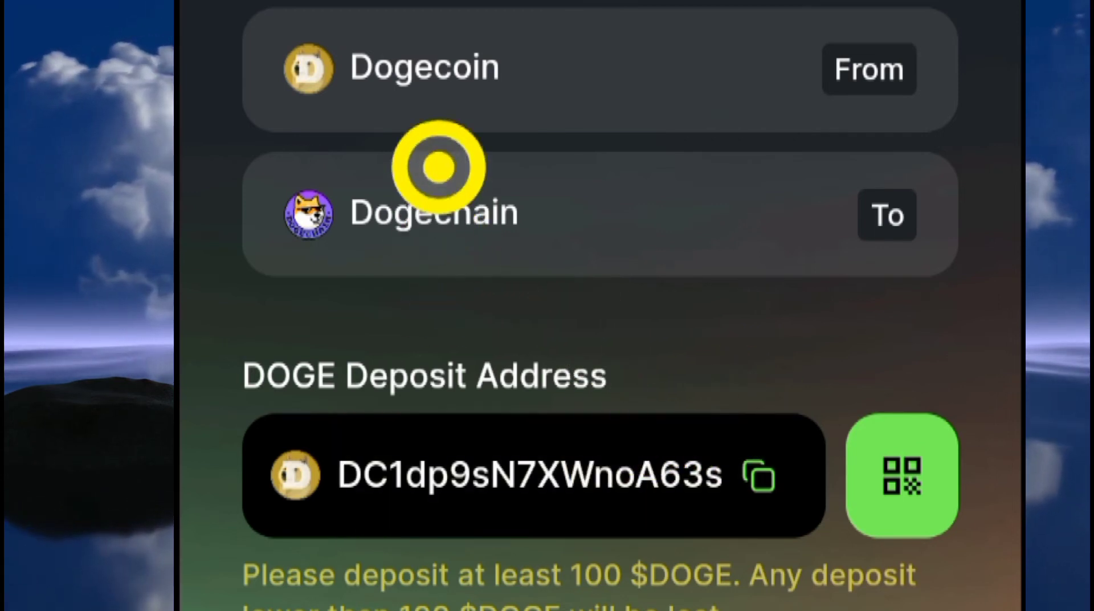
left_click(561, 483)
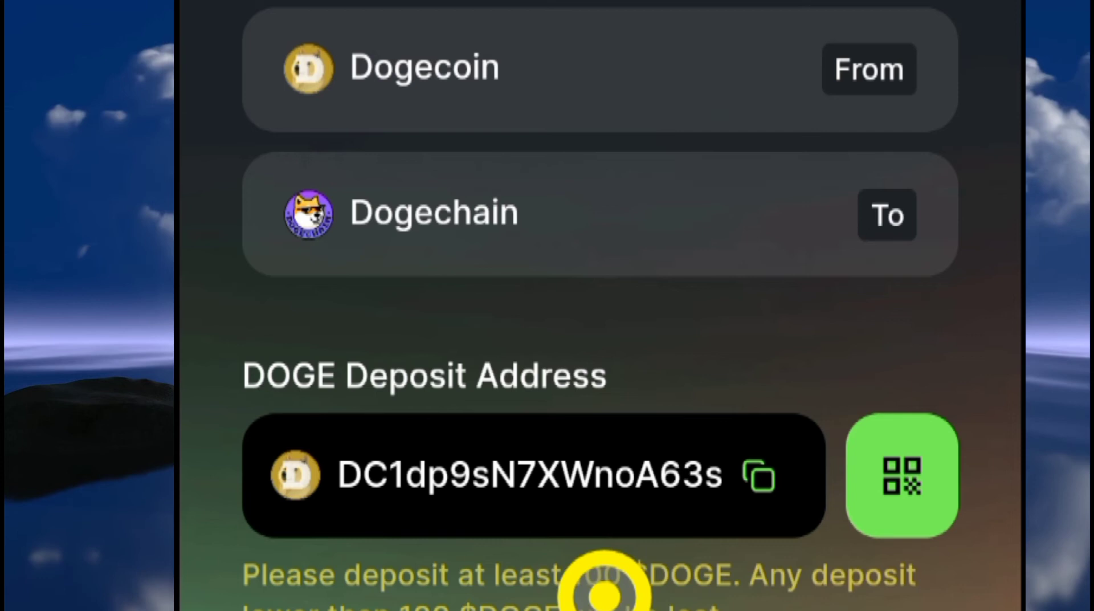
Copy the revealed DOGE deposit address to the clipboard.
left_click(756, 479)
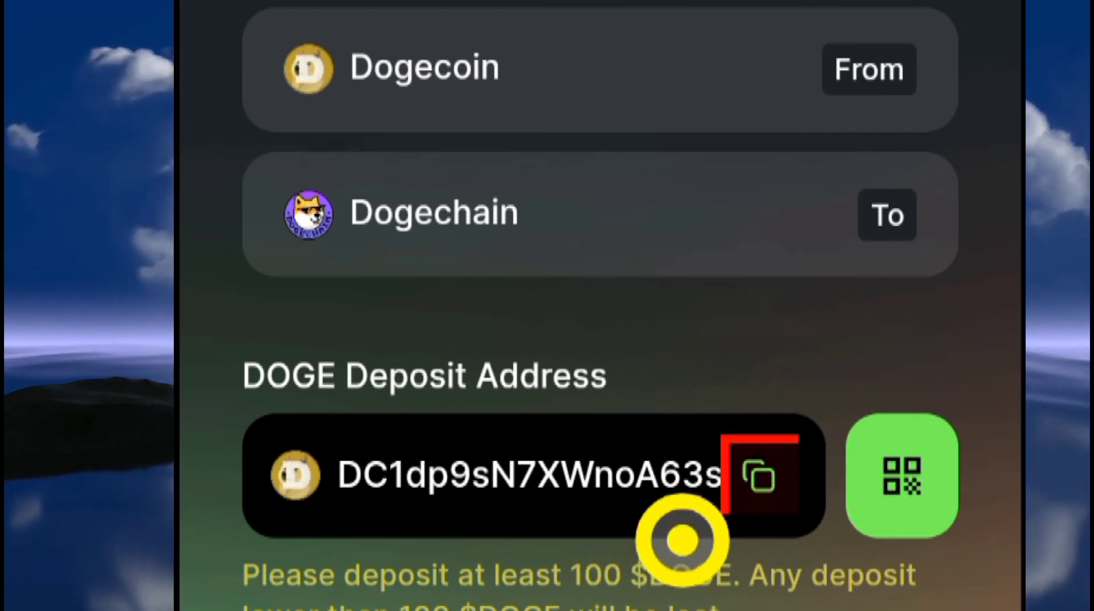
left_click(757, 478)
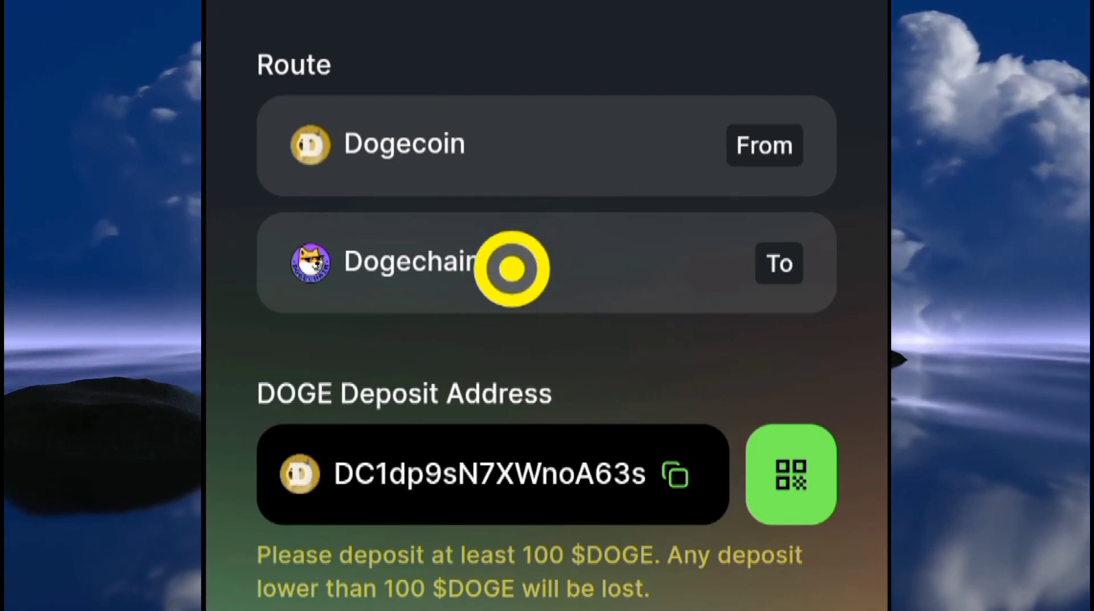
left_click(674, 482)
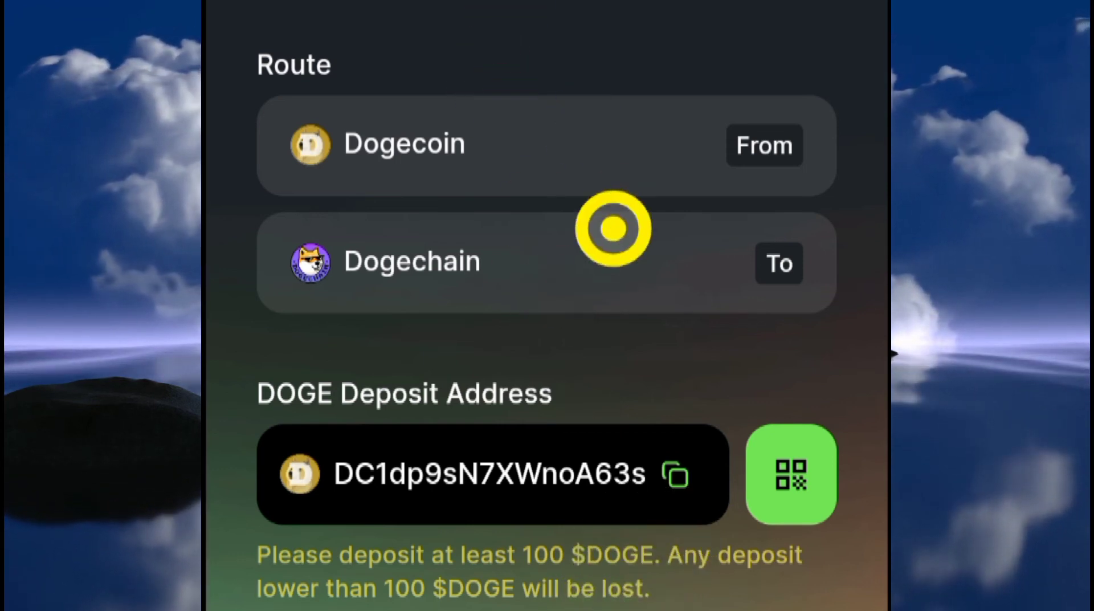
mouse_move(573, 401)
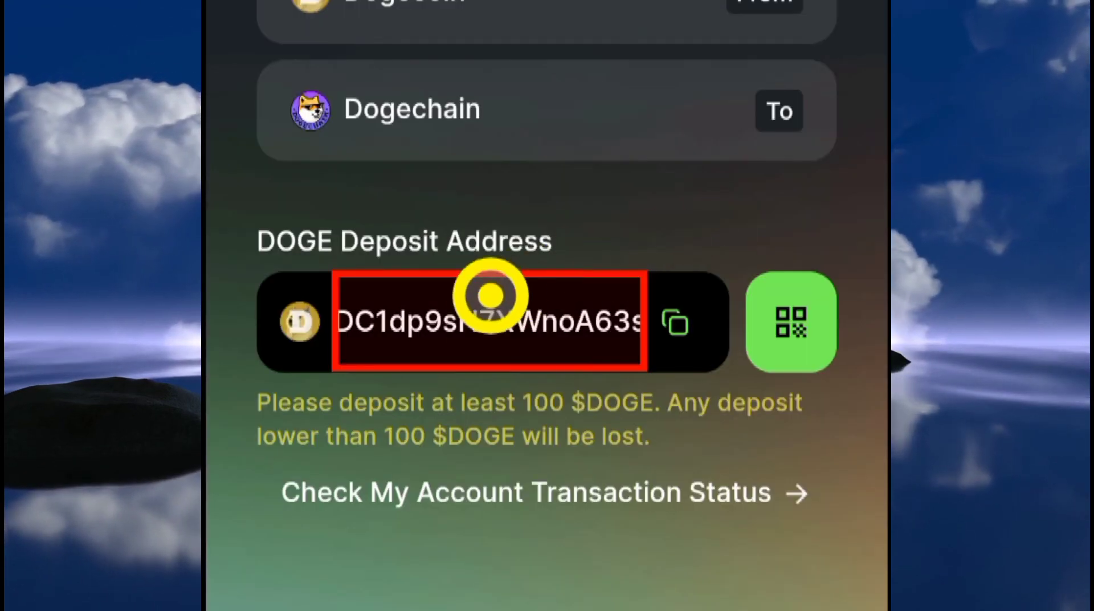
Open Check My Account Transaction Status to view My Balance showing 0 wDOGE.
left_click(568, 509)
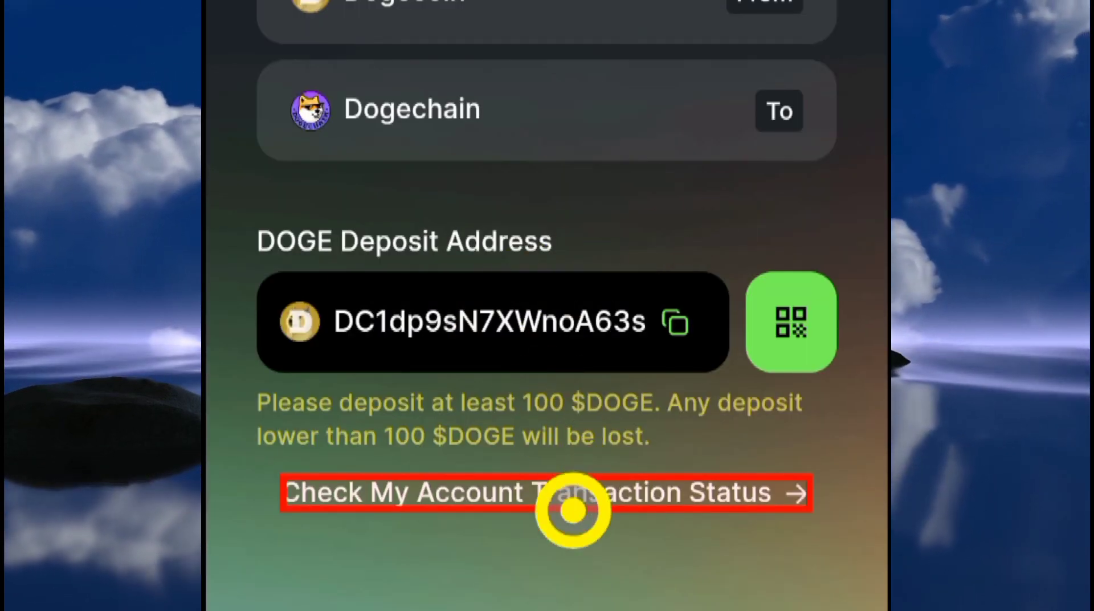
left_click(572, 506)
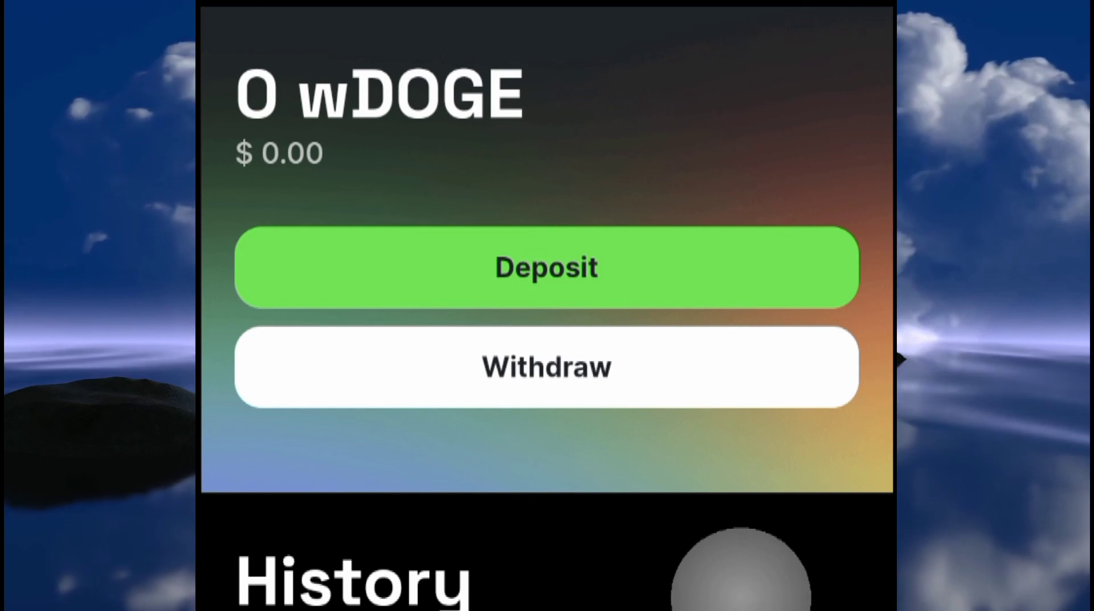
scroll("up", 3)
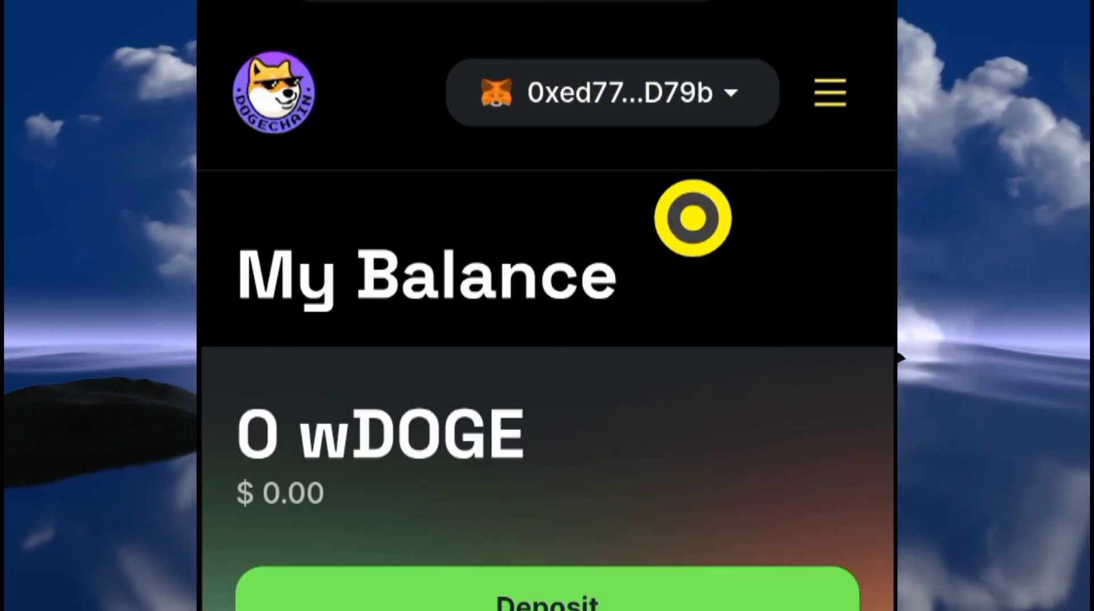